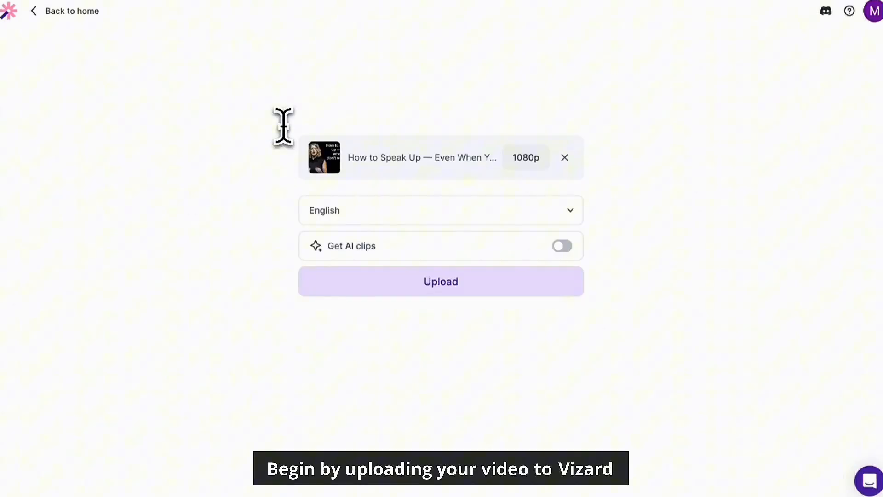
{"action": "mouse_move", "coordinate": [451, 292]}
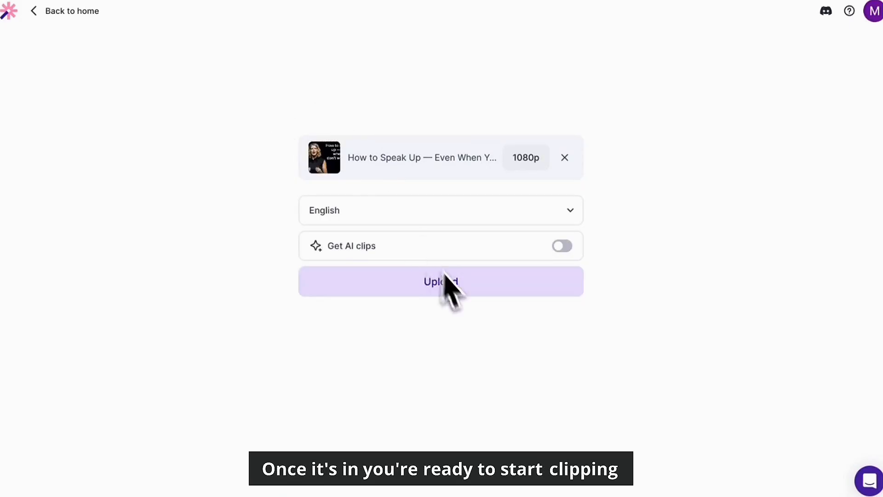
Upload the English TED talk video with Get AI clips left off
{"action": "left_click", "coordinate": [440, 281]}
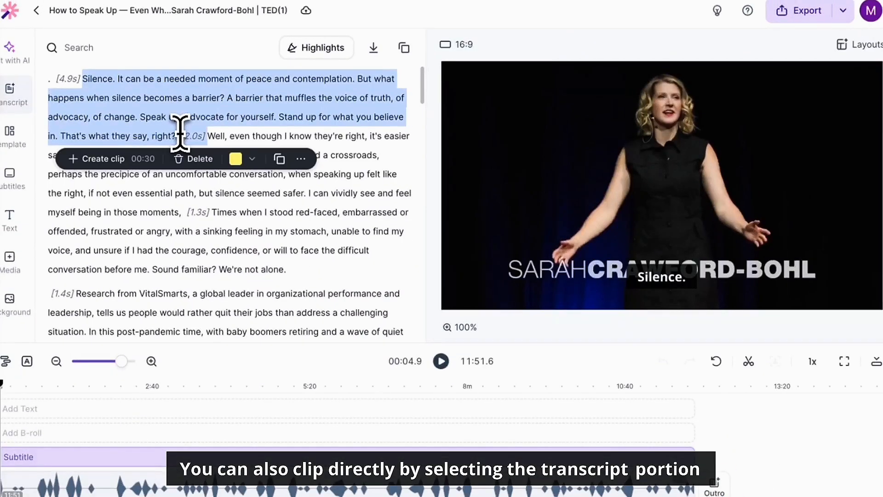
Create a clip from the opening transcript passage and highlight a caption word green
{"action": "left_click", "coordinate": [100, 158]}
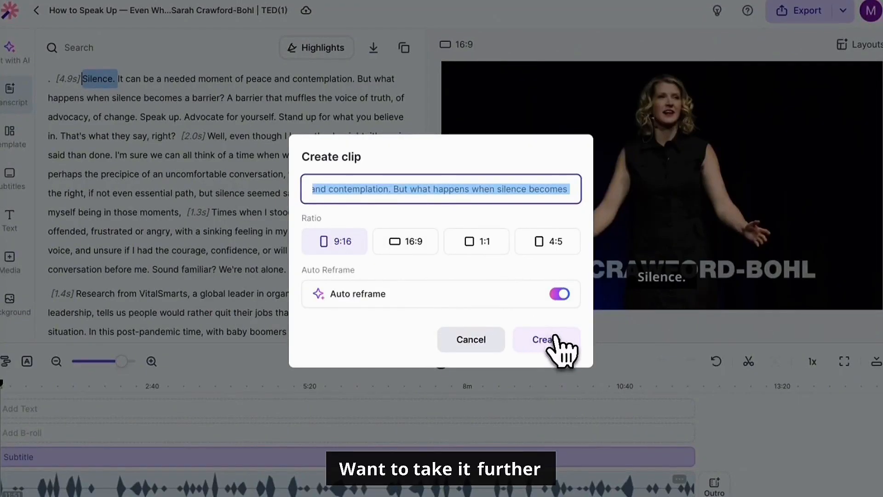
{"action": "left_click", "coordinate": [546, 338]}
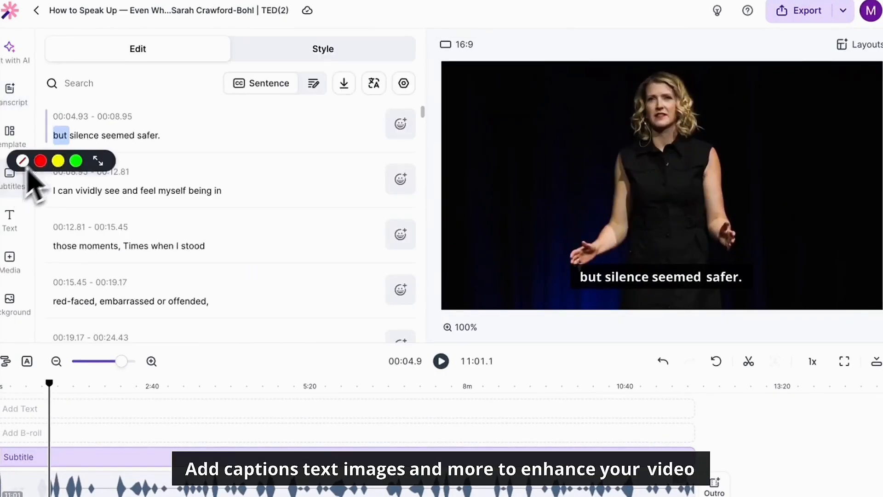
{"action": "left_click", "coordinate": [9, 214]}
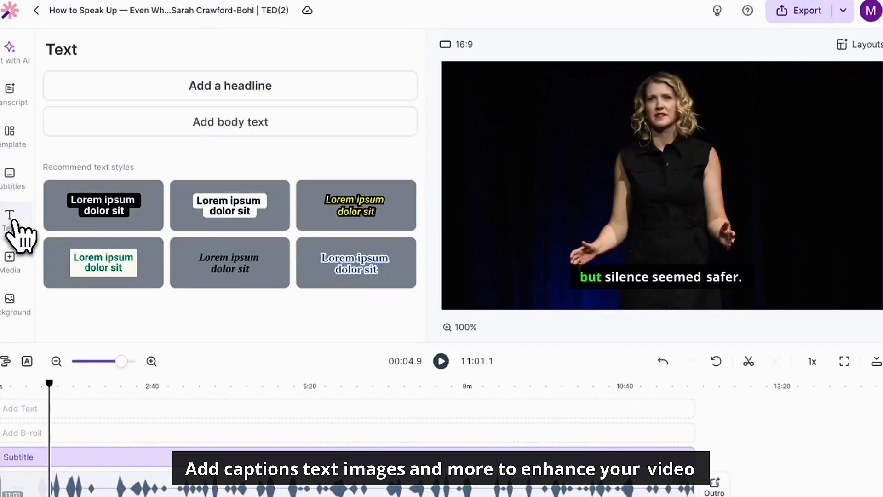
Add the 'How to speak up' headline and logo.png overlay, then export
{"action": "left_click", "coordinate": [230, 85]}
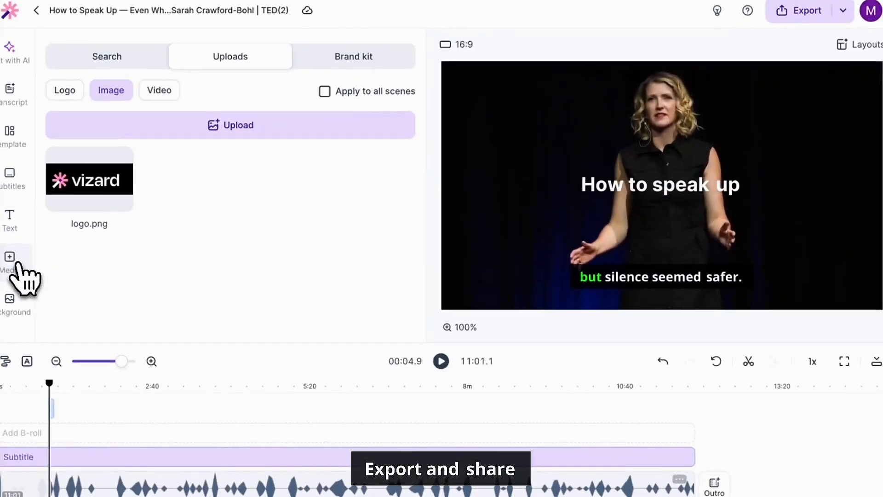
{"action": "left_click", "coordinate": [89, 179]}
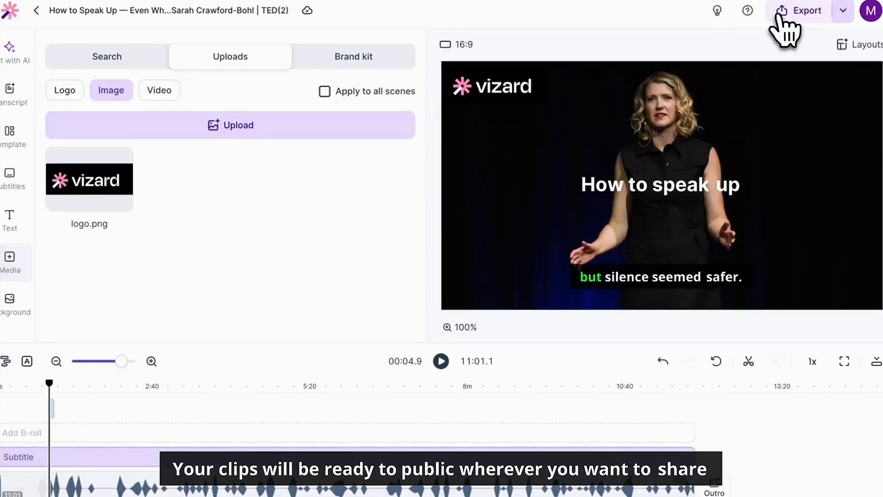
{"action": "left_click", "coordinate": [806, 10]}
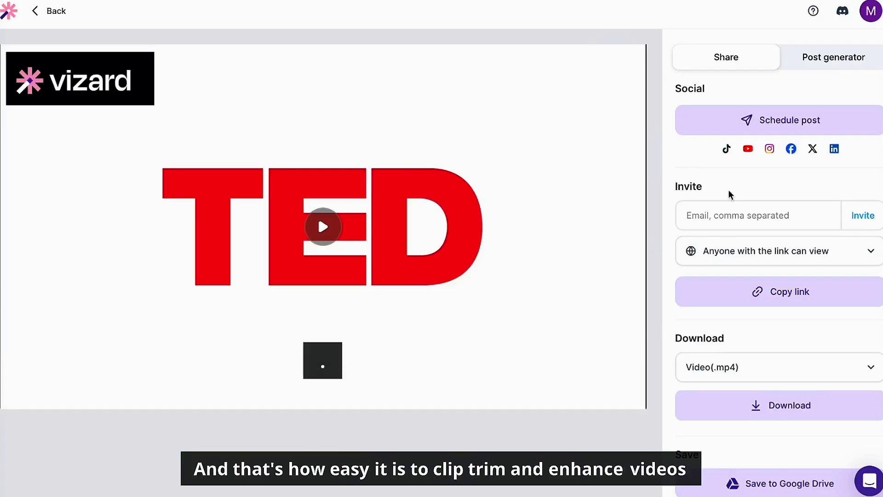
Scroll the share page to view social, link and Video .mp4 download options
{"action": "scroll", "scroll_direction": "down", "scroll_amount": 3}
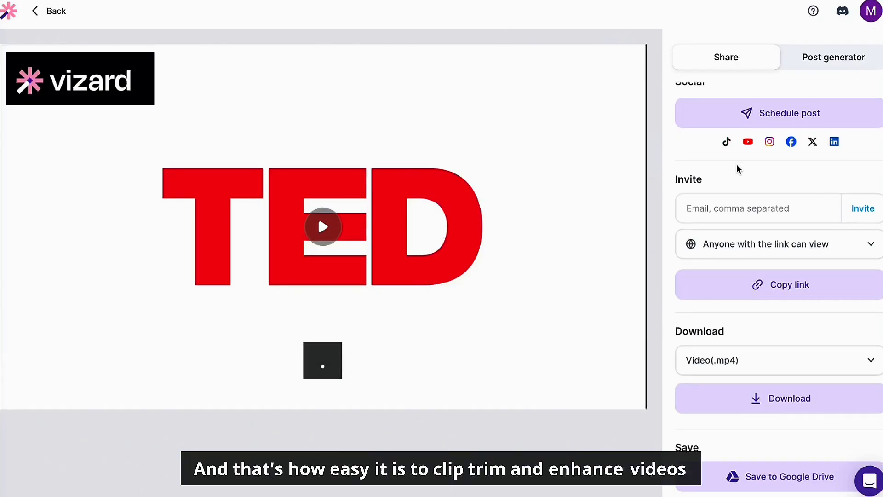